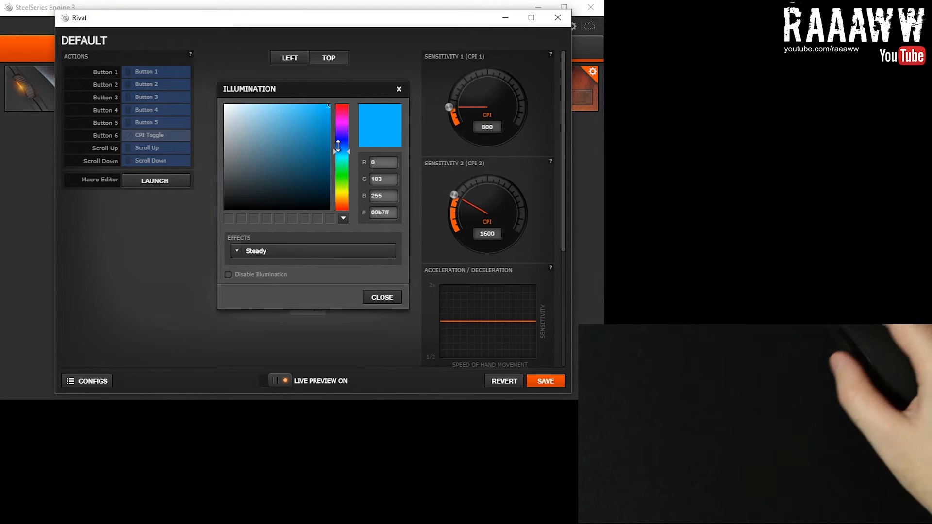
Step: Keep the blue 00b7ff logo colour with the Steady effect and close the Illumination dialog
click(312, 250)
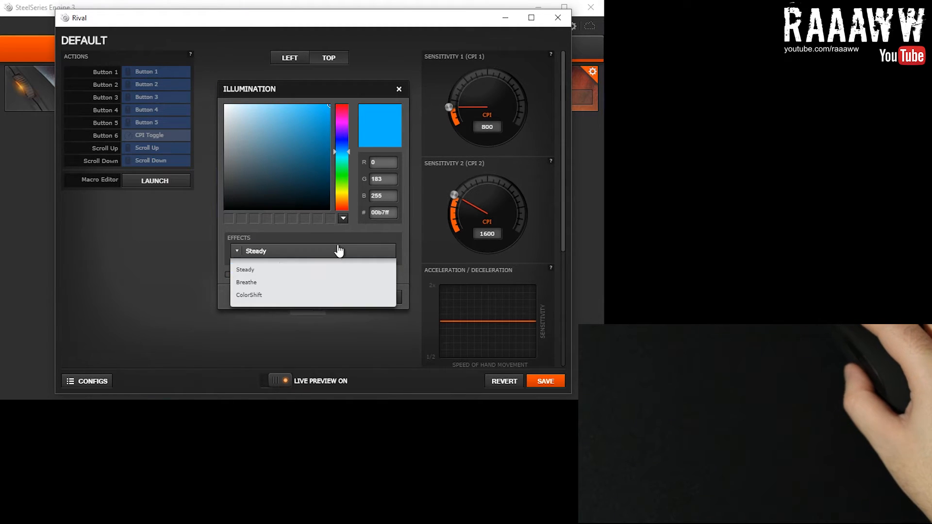
click(245, 268)
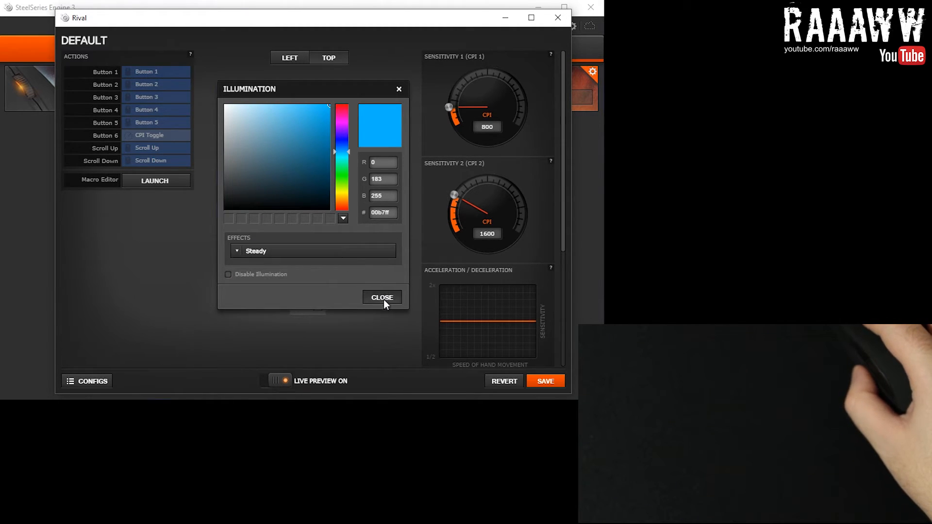
click(381, 297)
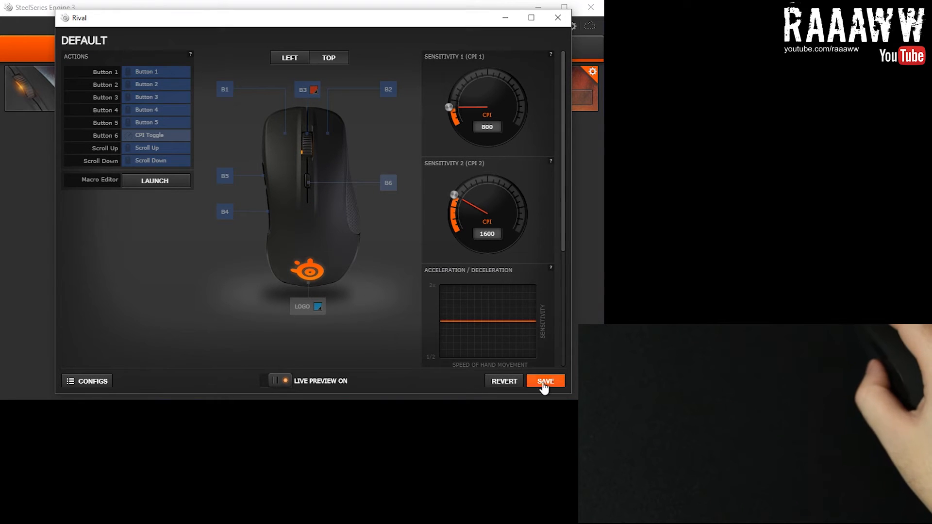
Step: Save the blue logo lighting to the Rival's Default profile
click(544, 381)
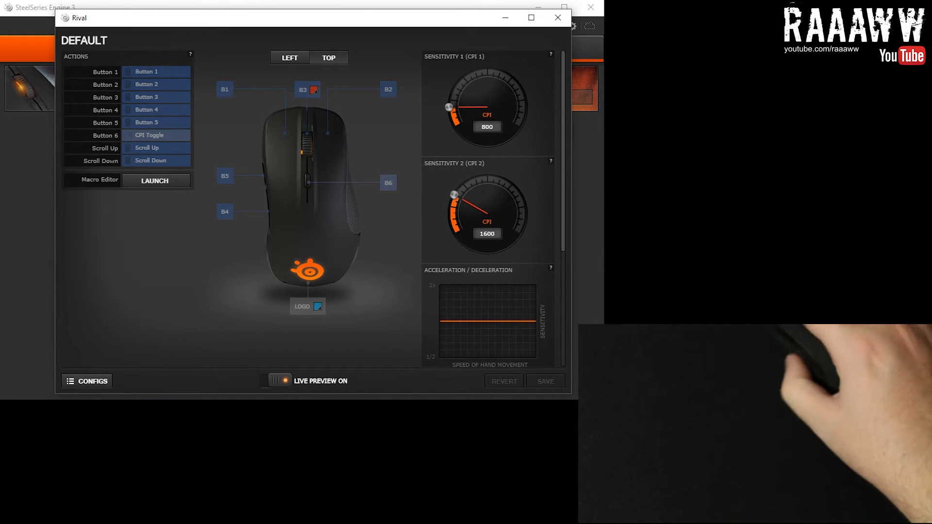
click(317, 307)
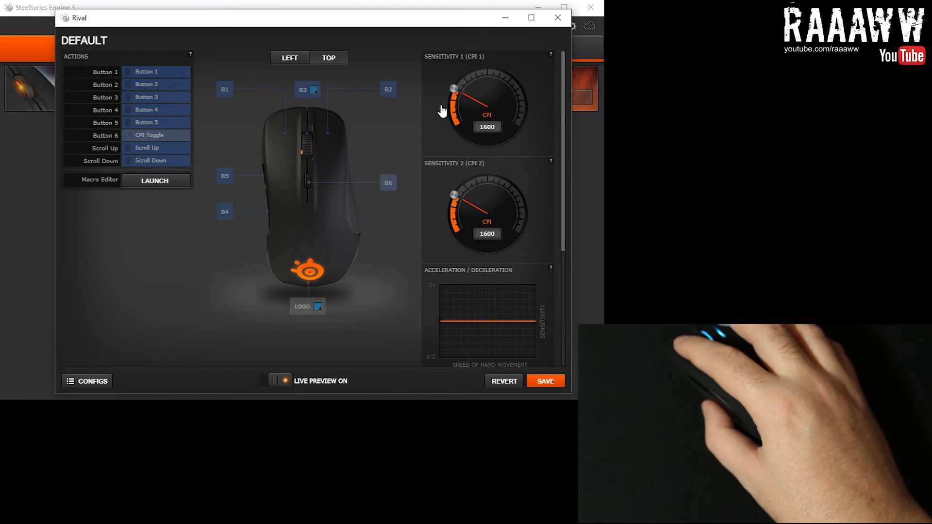
Step: Dial the Sensitivity 1 (CPI 1) knob down from 1600 to 800
drag(455, 88, 449, 110)
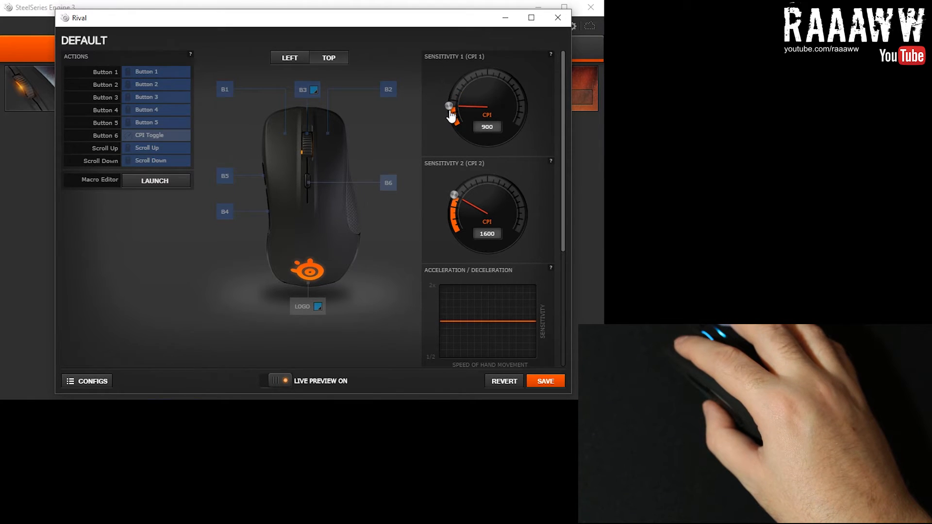
drag(450, 107, 450, 115)
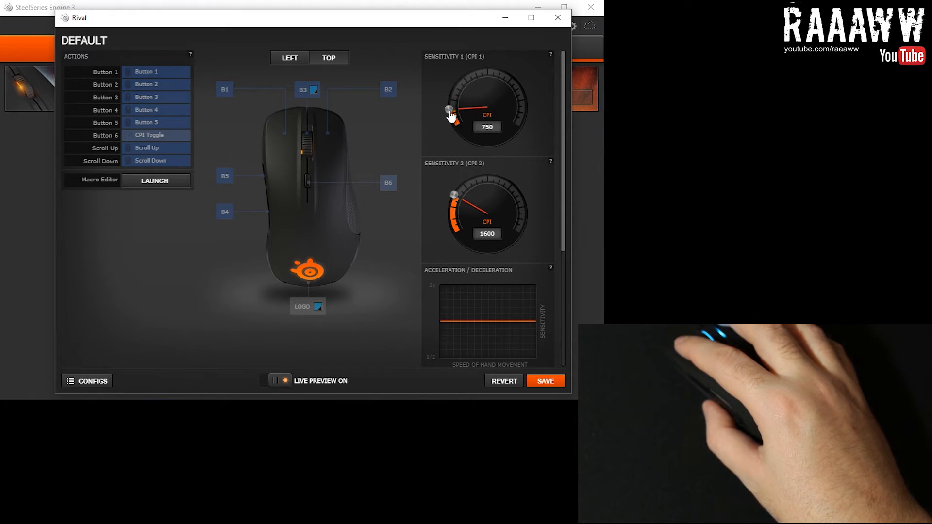
drag(453, 109, 450, 111)
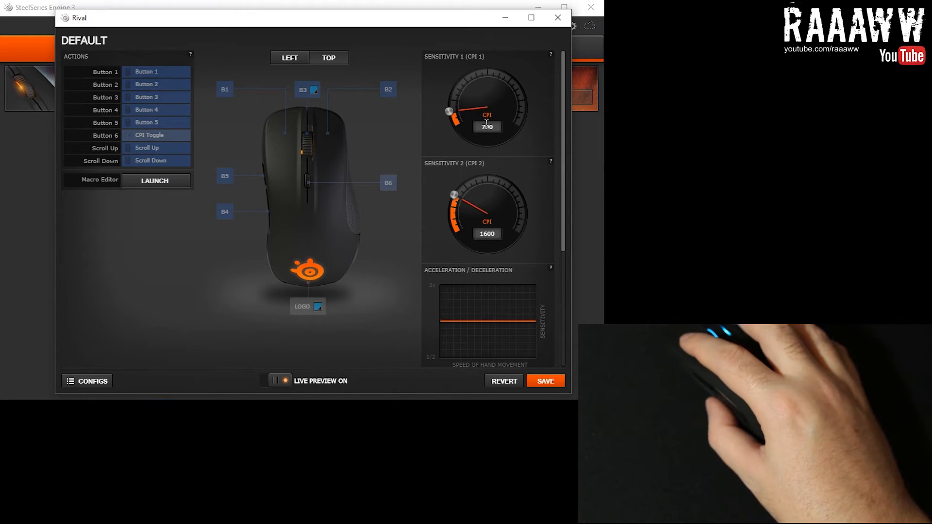
drag(449, 113, 451, 109)
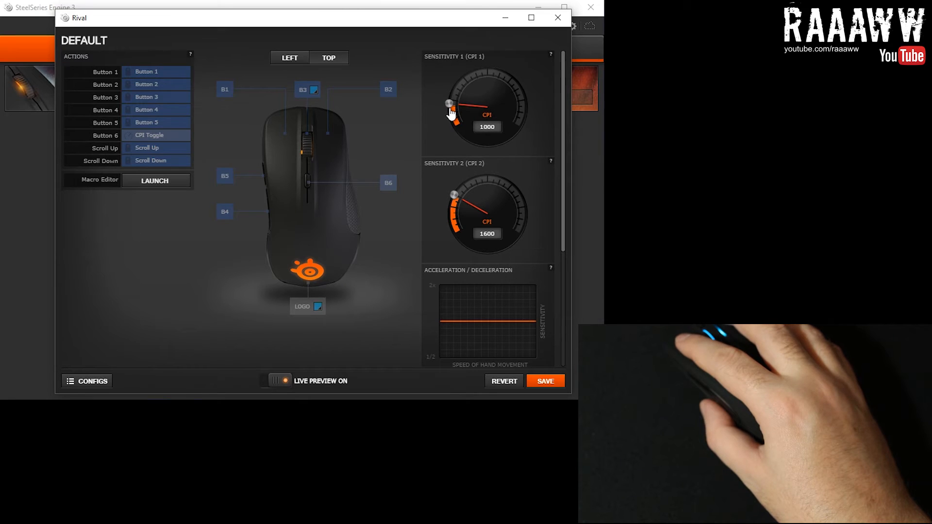
drag(447, 104, 449, 113)
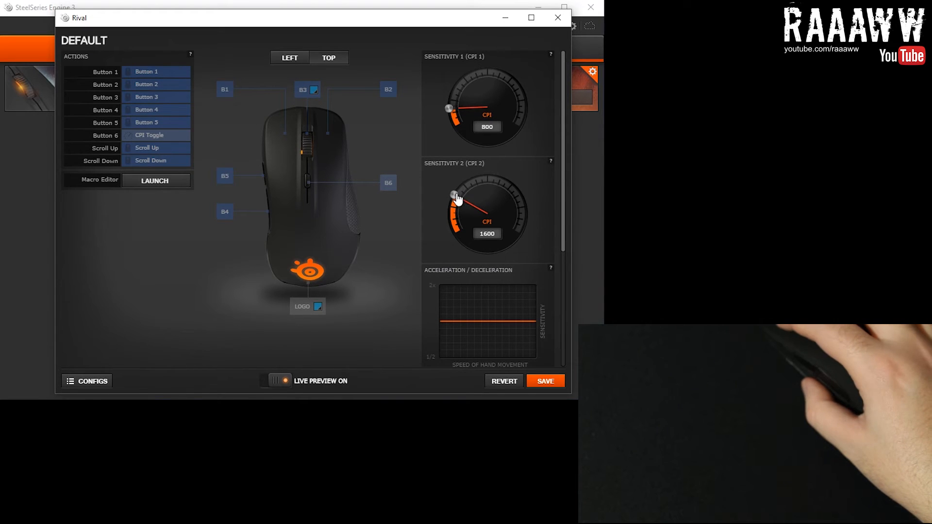
Step: Dial the Sensitivity 2 (CPI 2) knob down to 400, leaving CPI 1 at 800
drag(453, 195, 450, 226)
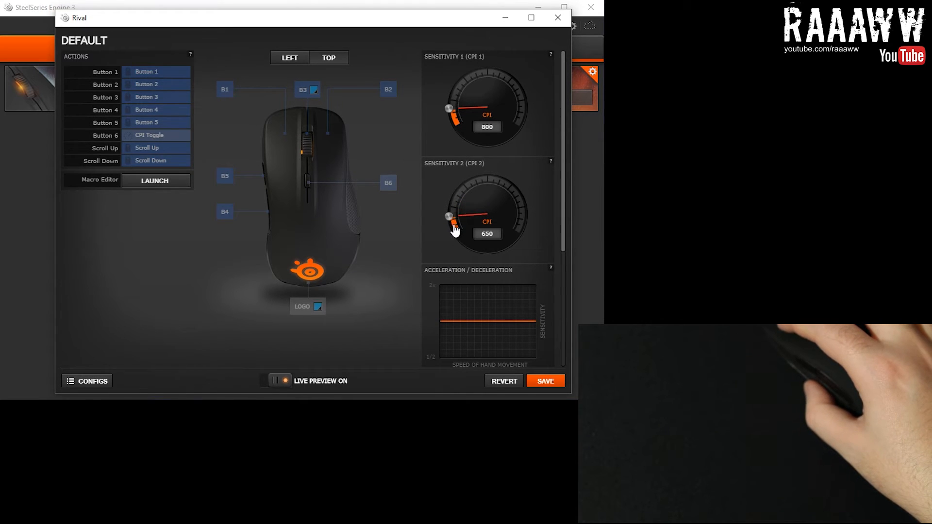
drag(457, 229, 450, 224)
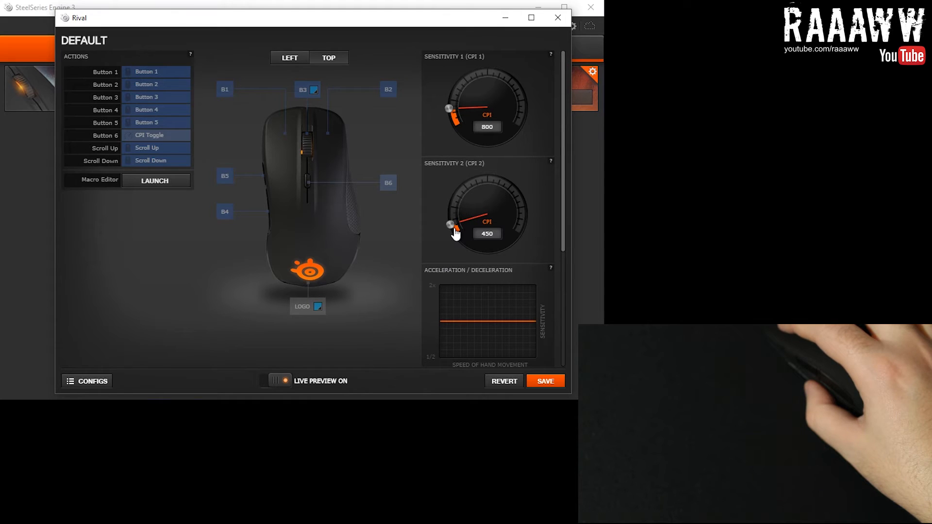
drag(454, 232, 452, 226)
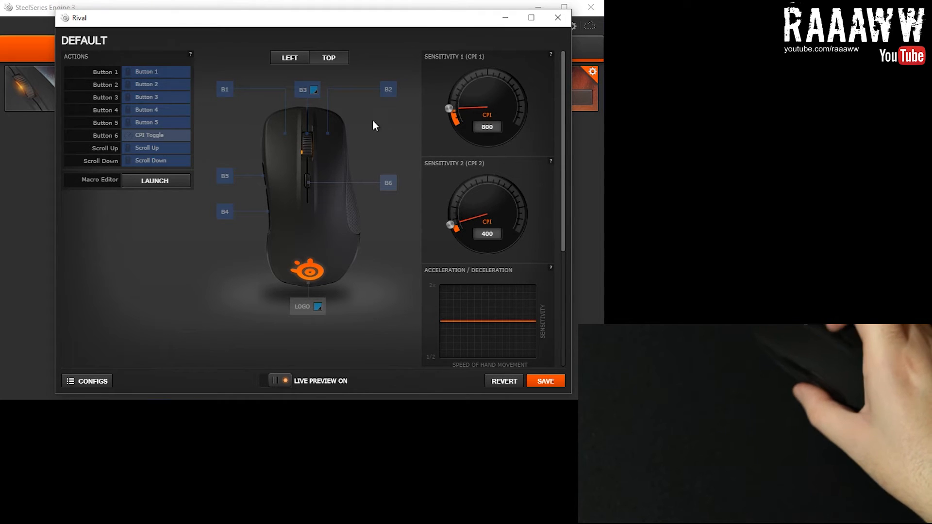
mouse_move(515, 195)
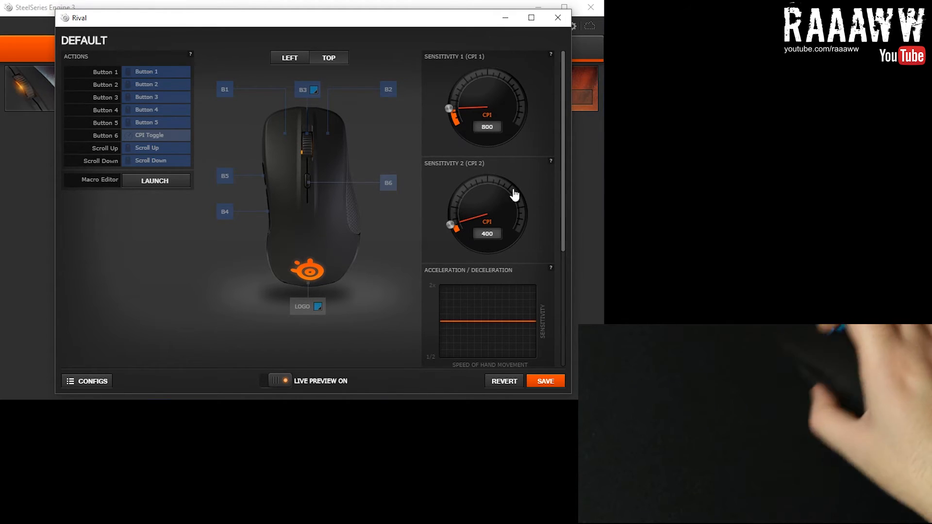
mouse_move(308, 72)
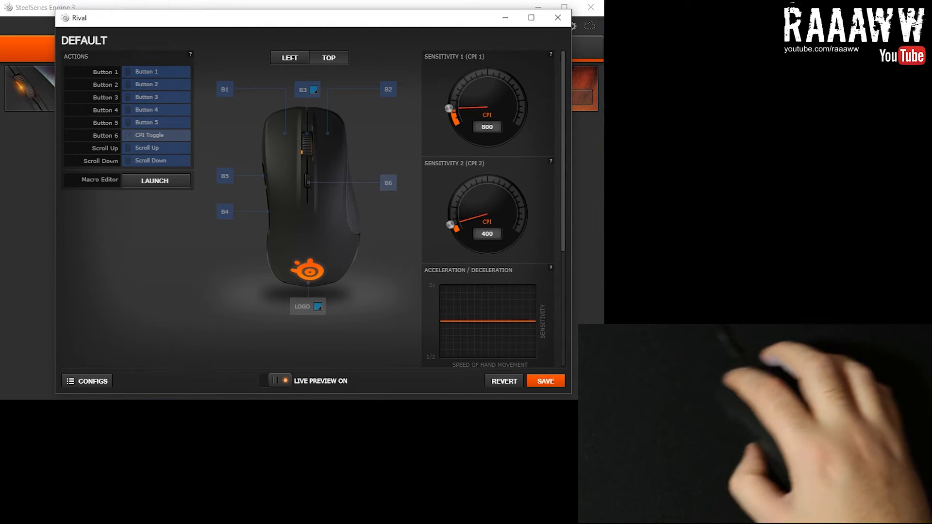
mouse_move(269, 127)
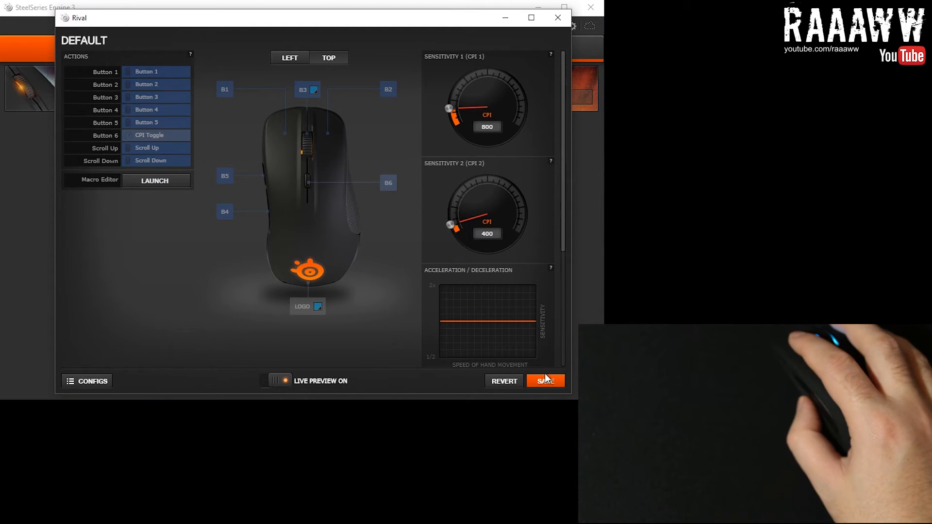
Step: Save the 800/400 CPI profile and close the Rival window back to My Gear
click(545, 381)
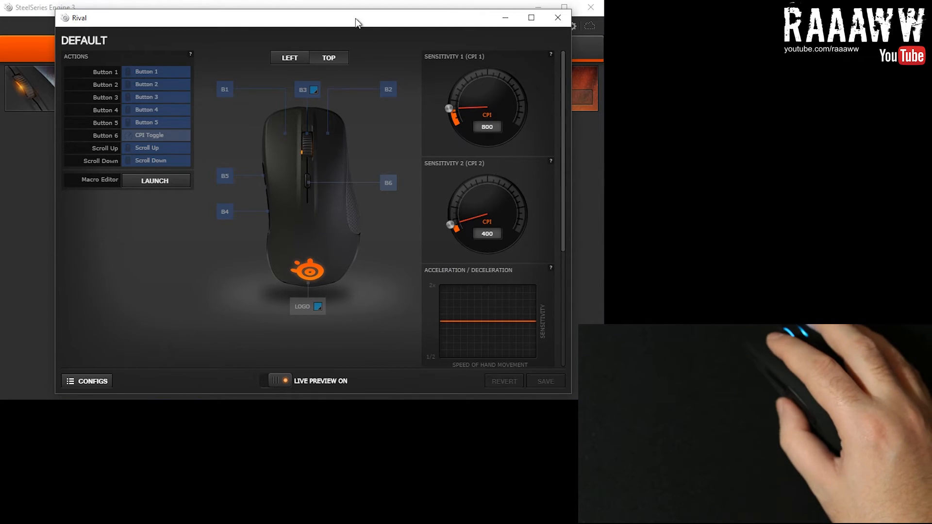
drag(357, 18, 286, 0)
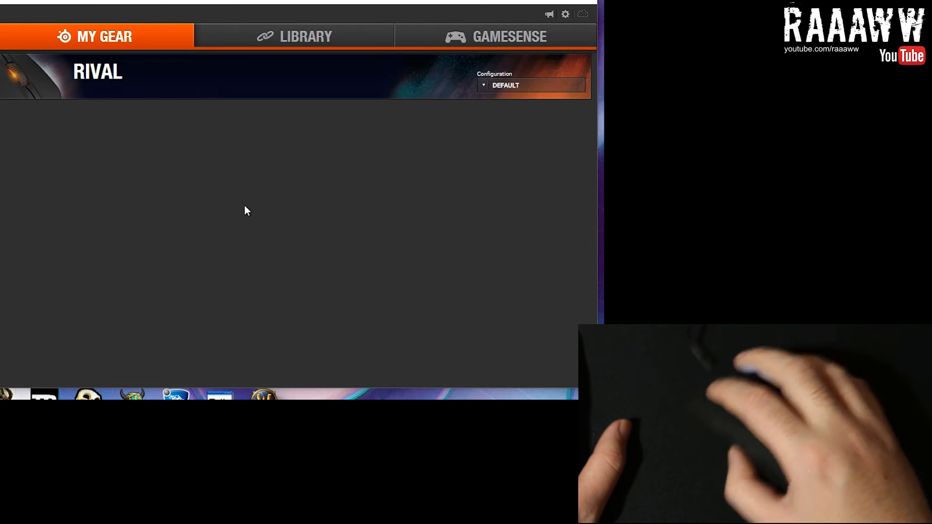
mouse_move(25, 197)
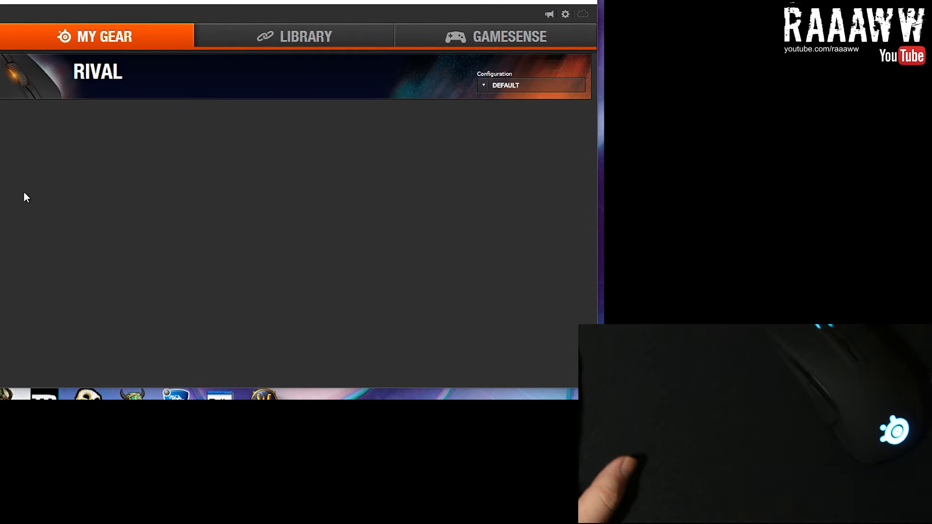